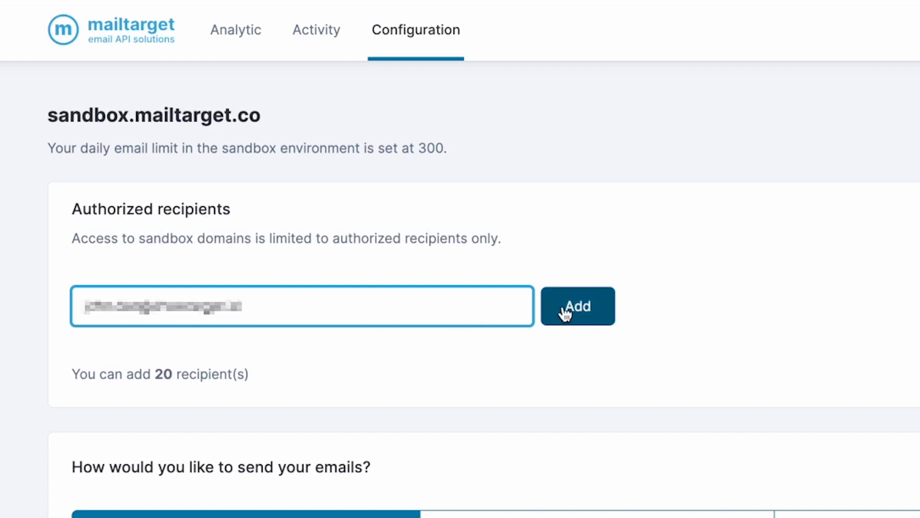
Add the entered email address as an authorized sandbox recipient.
left_click(576, 305)
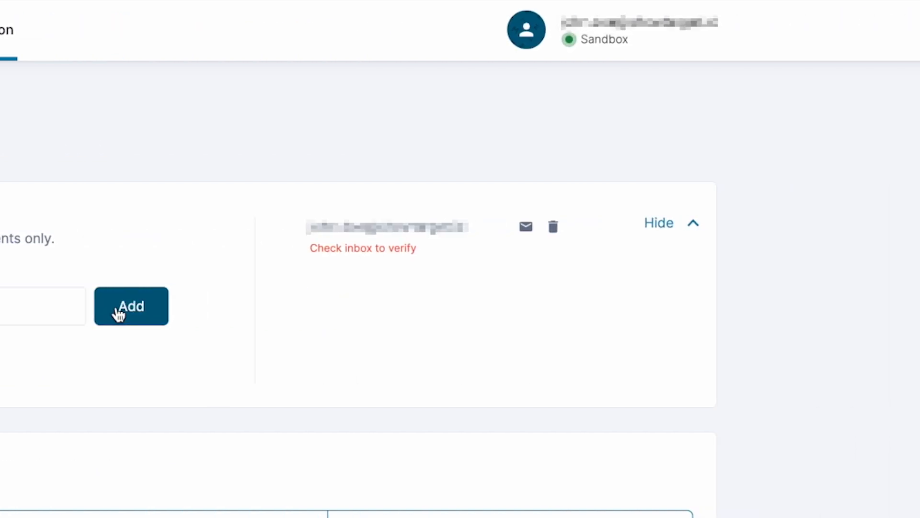
left_click(130, 306)
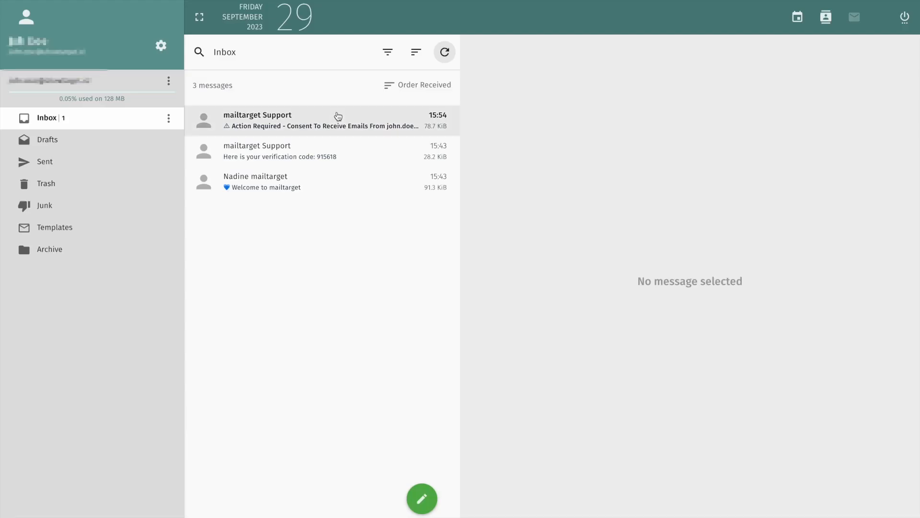
Open the 'Action Required - Consent To Receive Emails' message and give consent.
left_click(321, 120)
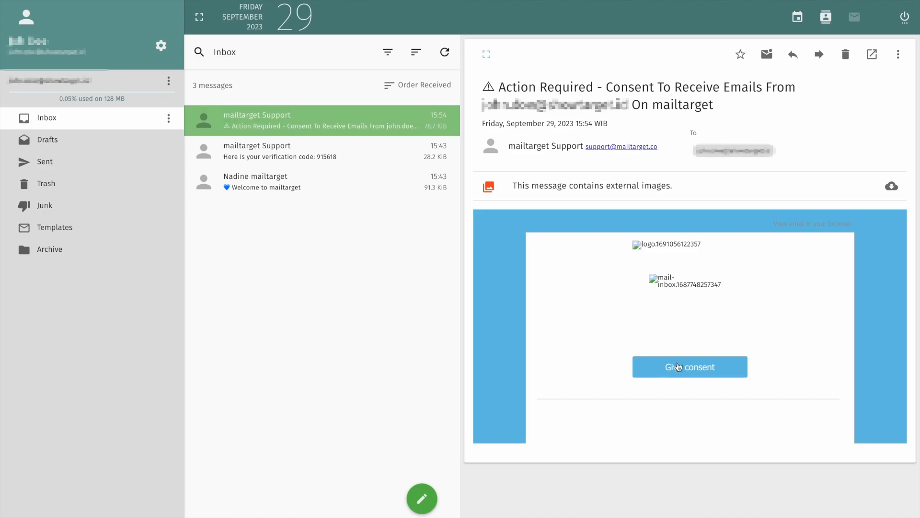
left_click(689, 366)
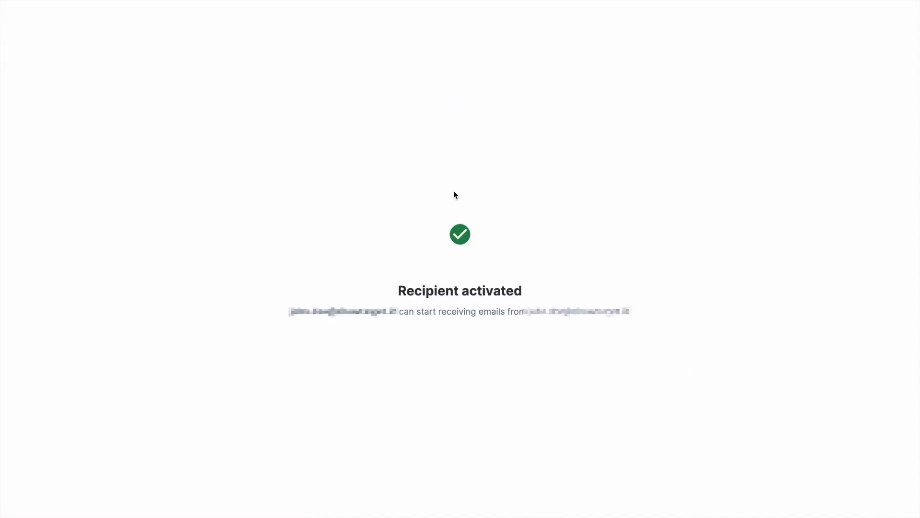
mouse_move(486, 18)
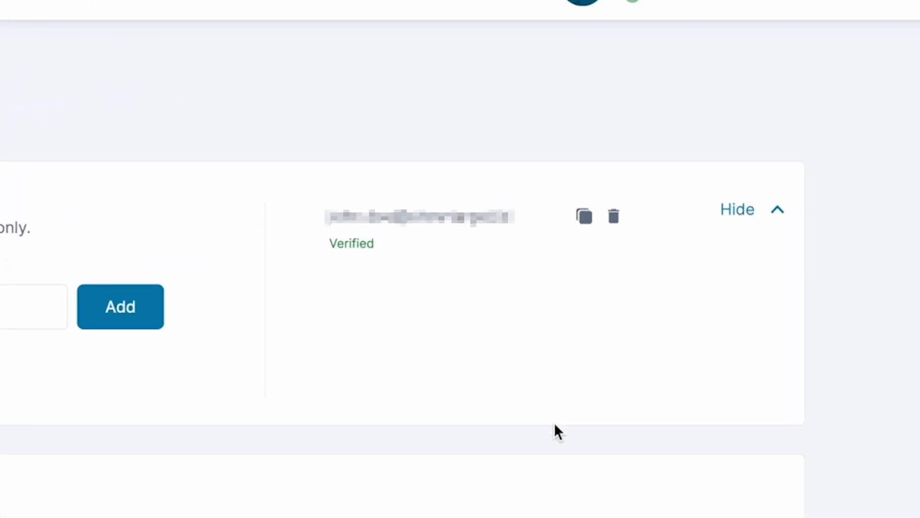
mouse_move(399, 276)
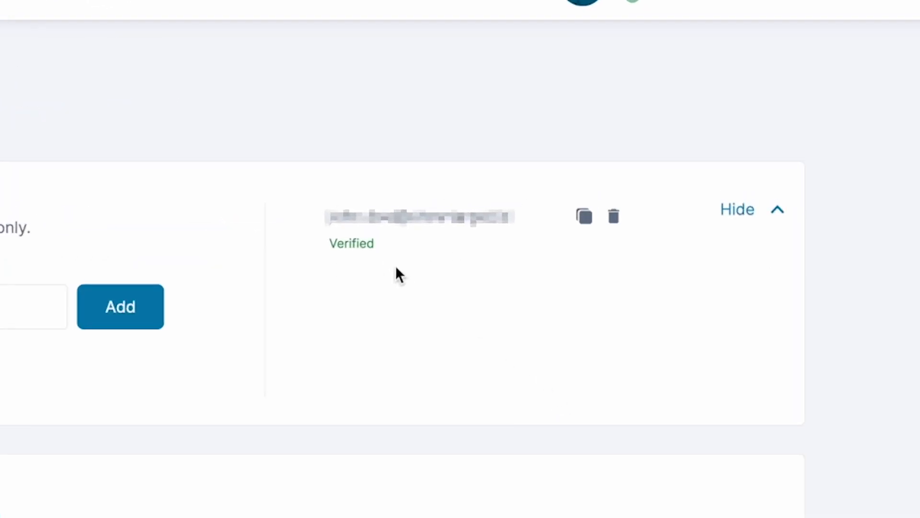
scroll("down", 3)
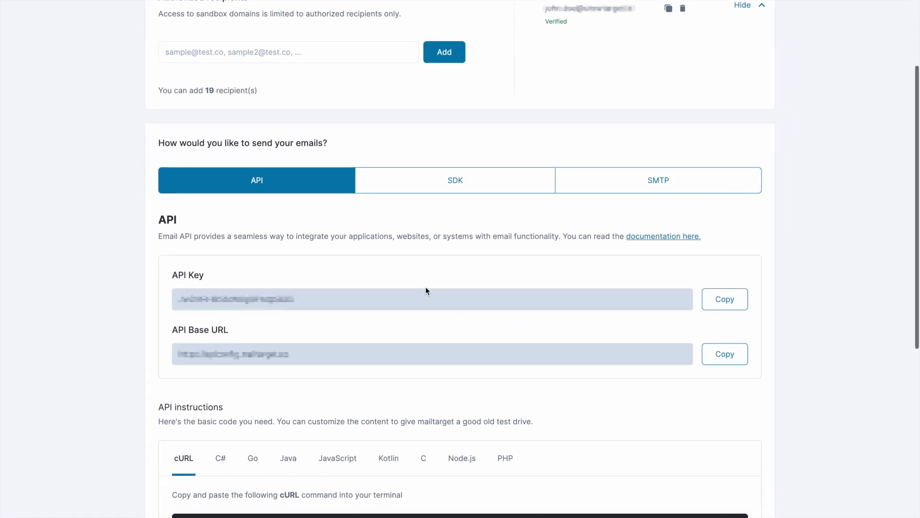
scroll("down", 3)
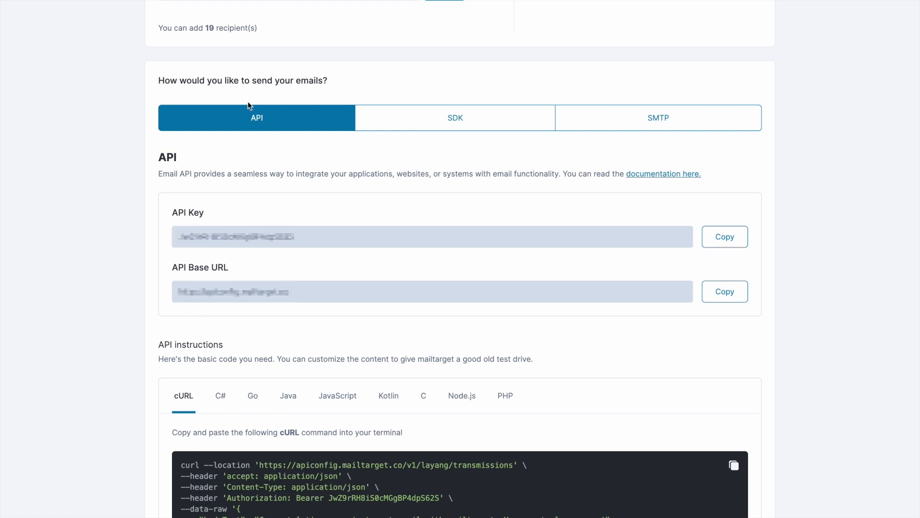
left_click(455, 117)
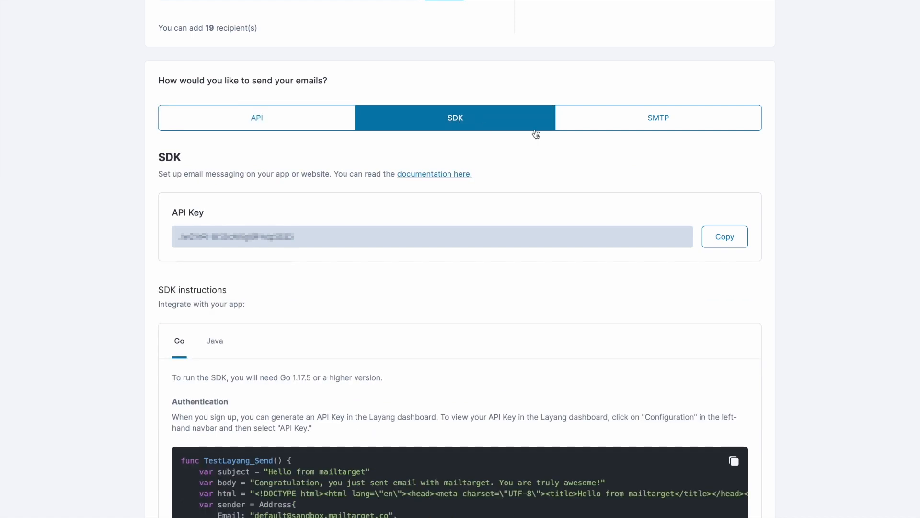
left_click(658, 117)
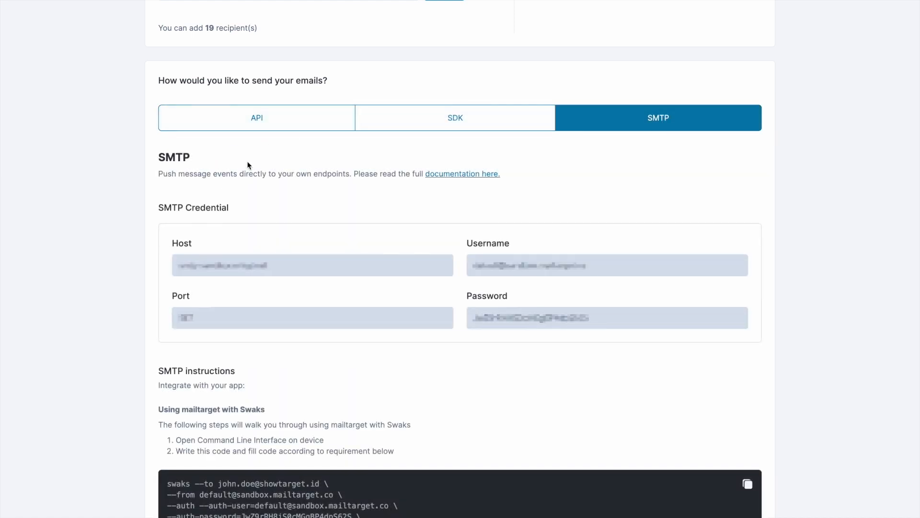
left_click(256, 117)
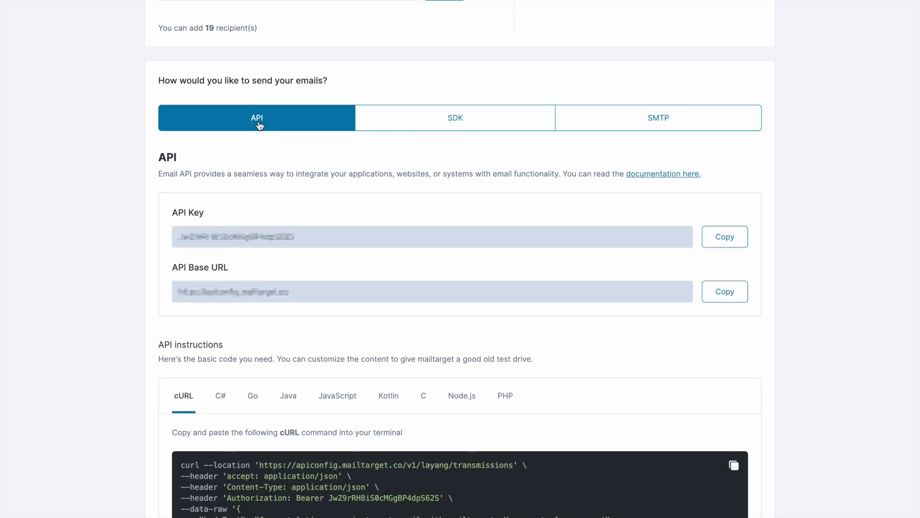
mouse_move(369, 195)
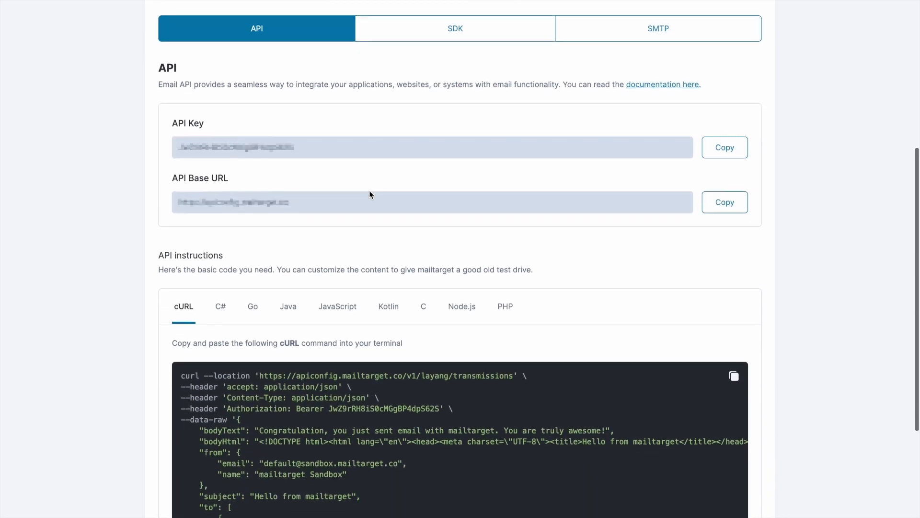
Scroll down to the API instructions to view the cURL command snippet.
scroll("down", 3)
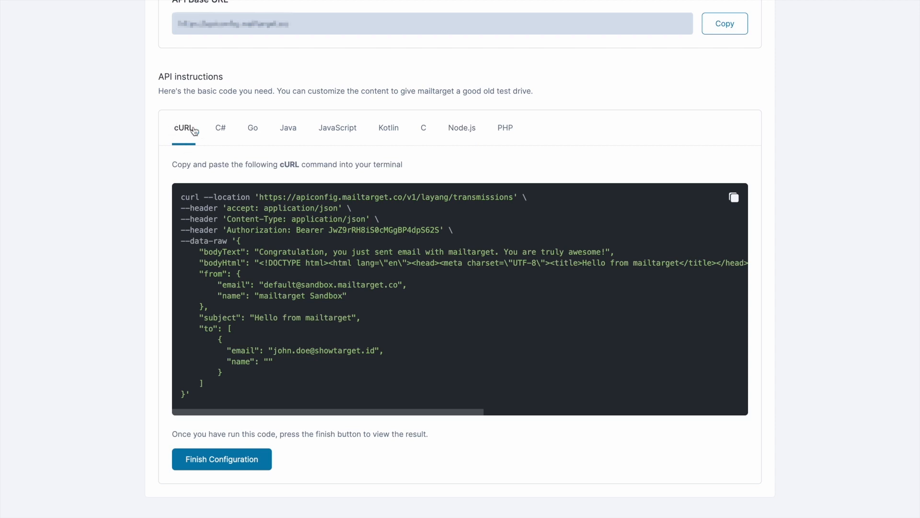
mouse_move(597, 230)
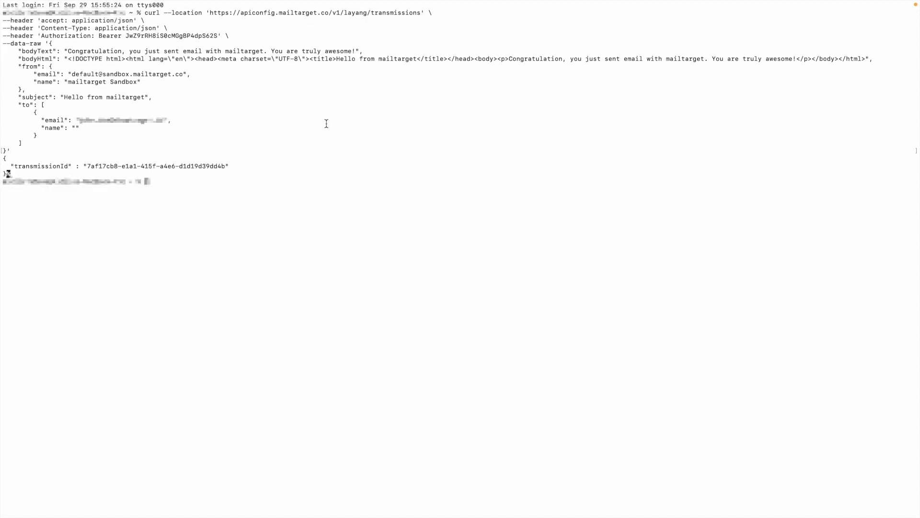
mouse_move(118, 162)
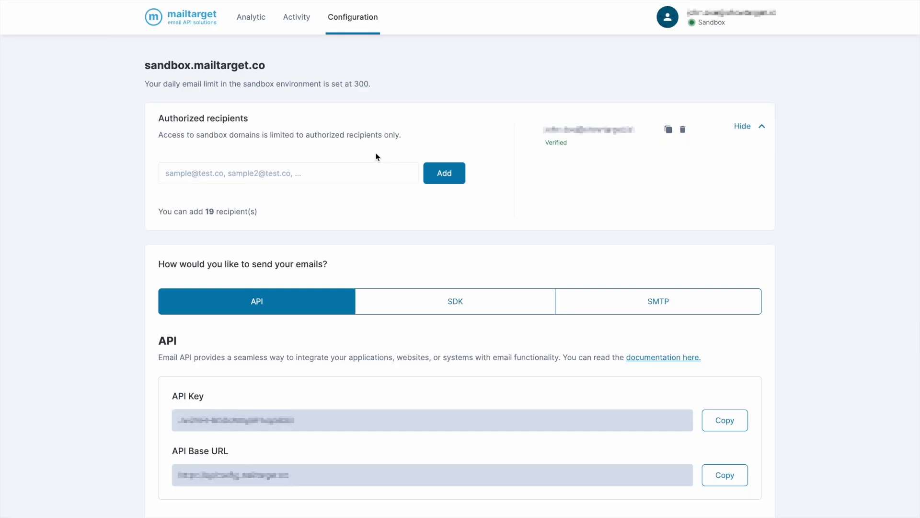
Return from Terminal to mailtarget after the cURL command returns a transmission ID.
left_click(251, 17)
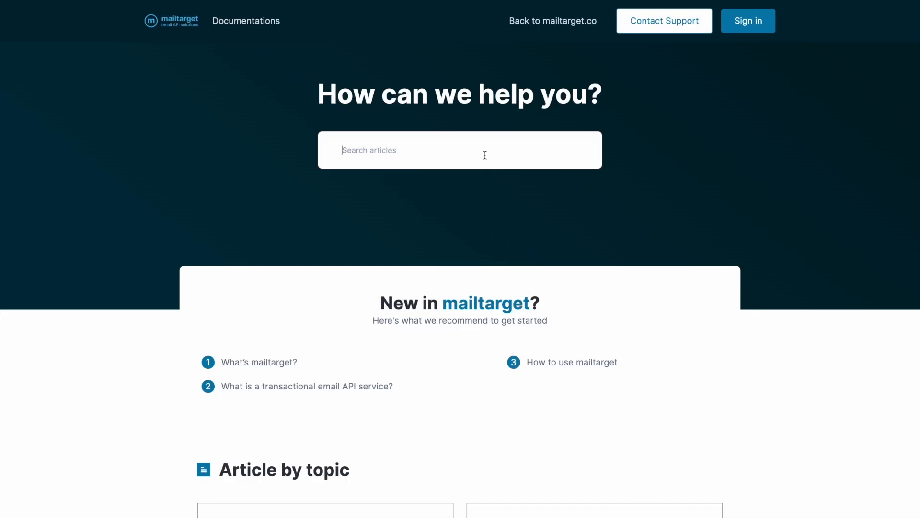
Search the help center articles for 'sandbox'.
type("sandbox")
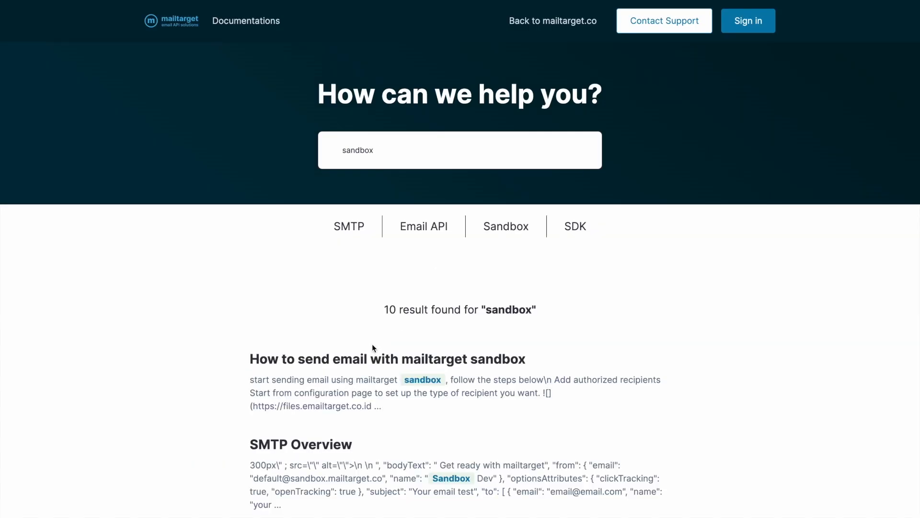